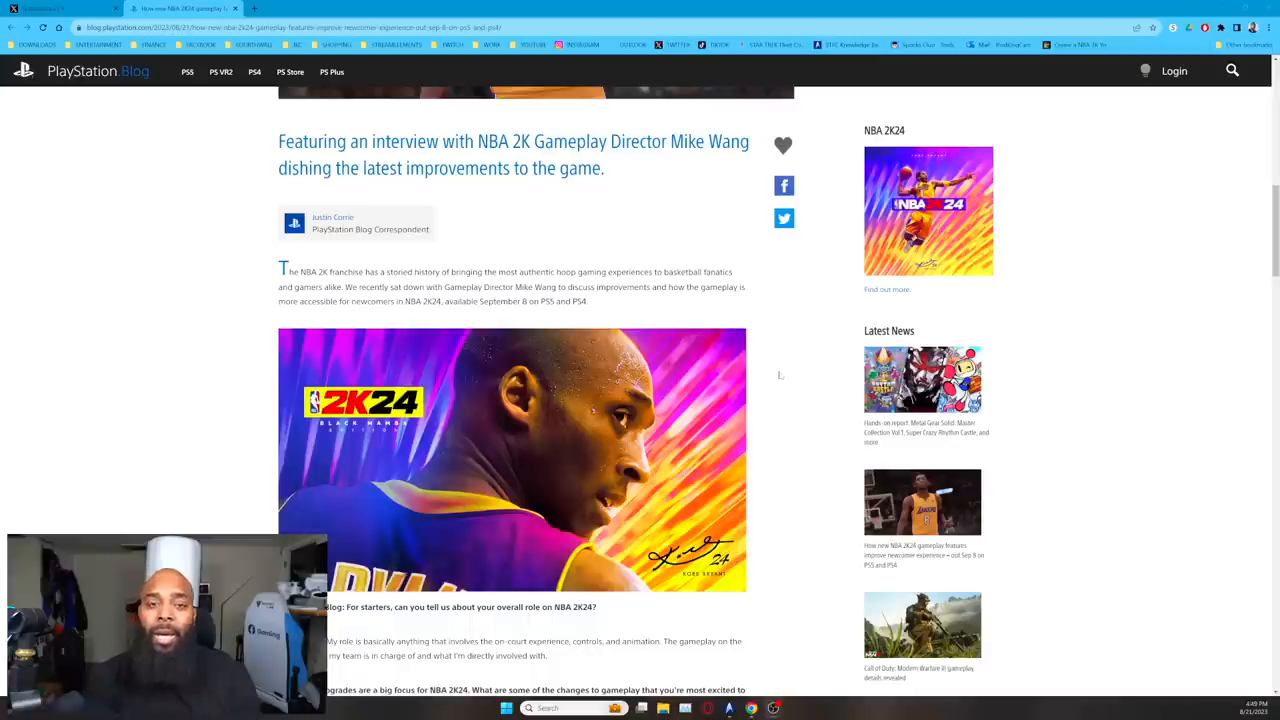
mouse_move(664, 360)
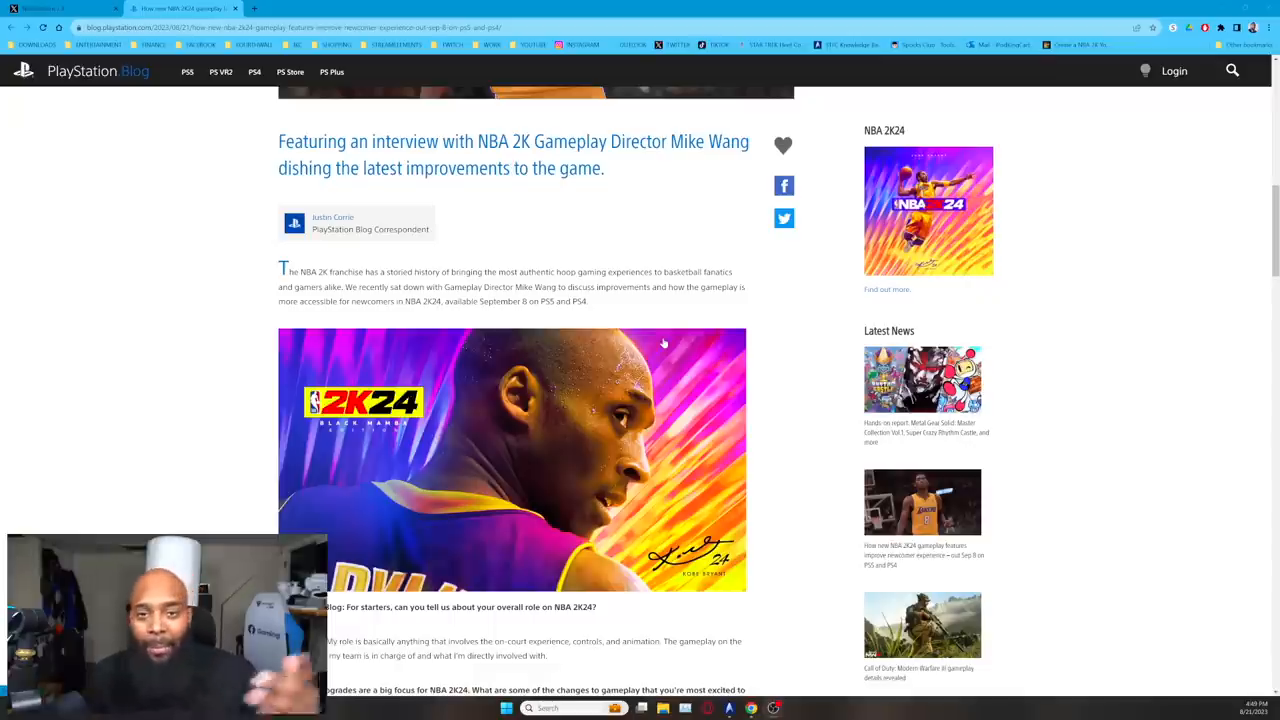
Scroll the NBA 2K24 interview down past accessibility, paint defense and signature moves to the gameplay nuances question
scroll(down, 3)
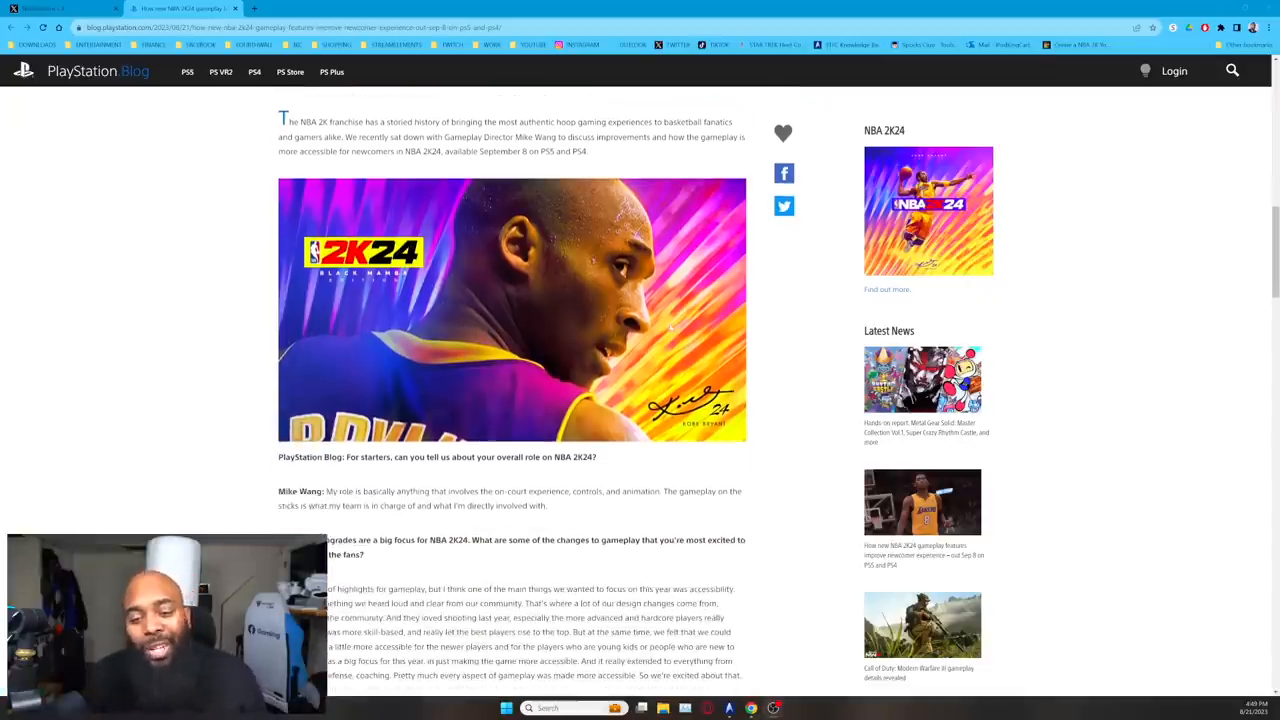
scroll(down, 3)
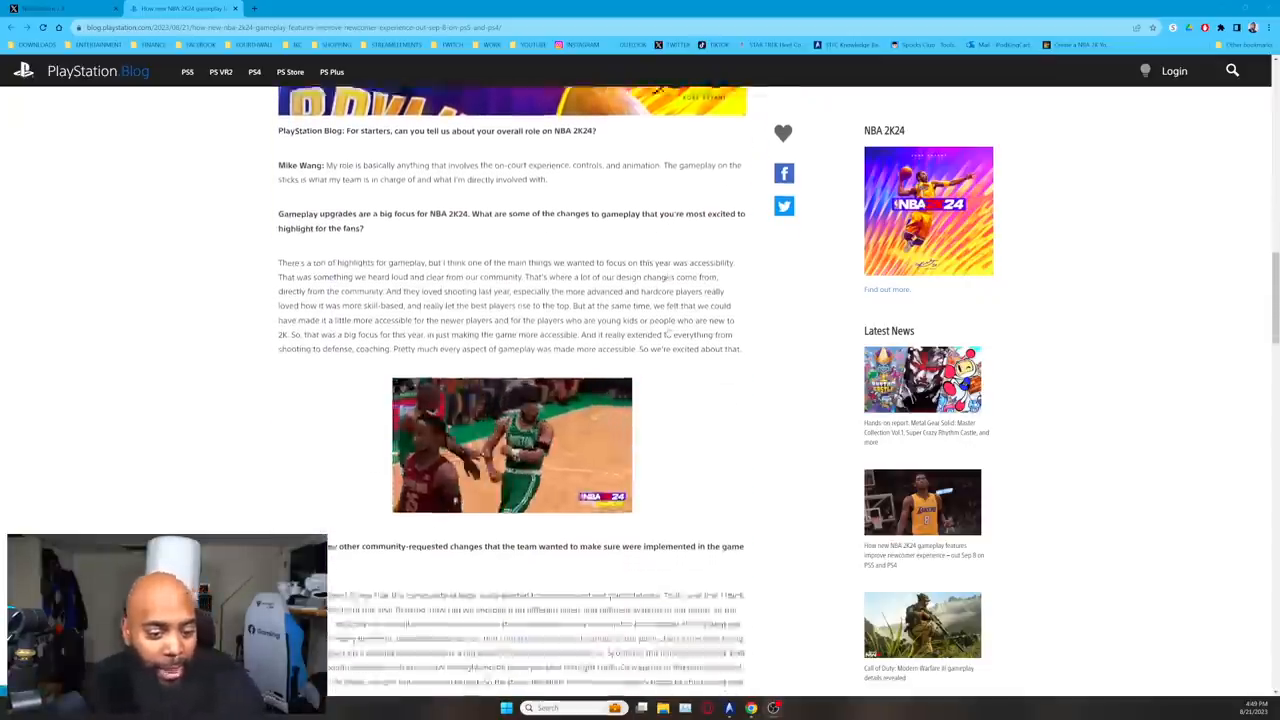
scroll(down, 3)
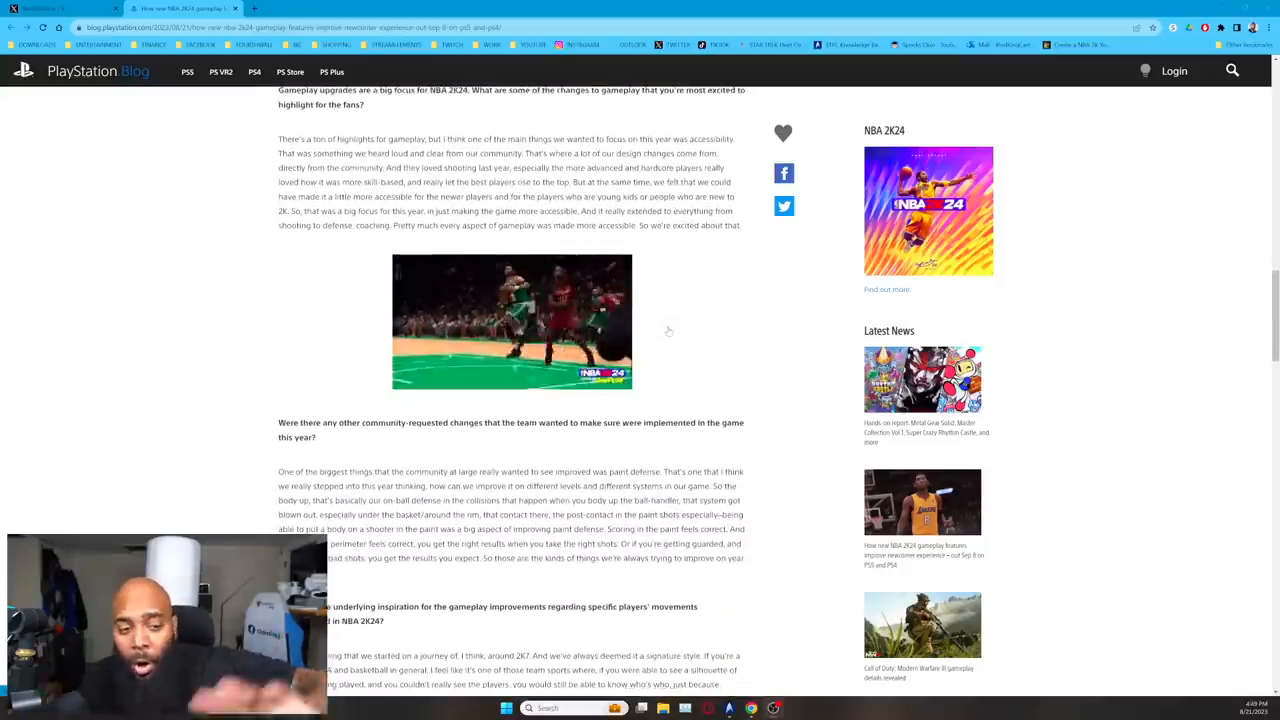
scroll(up, 3)
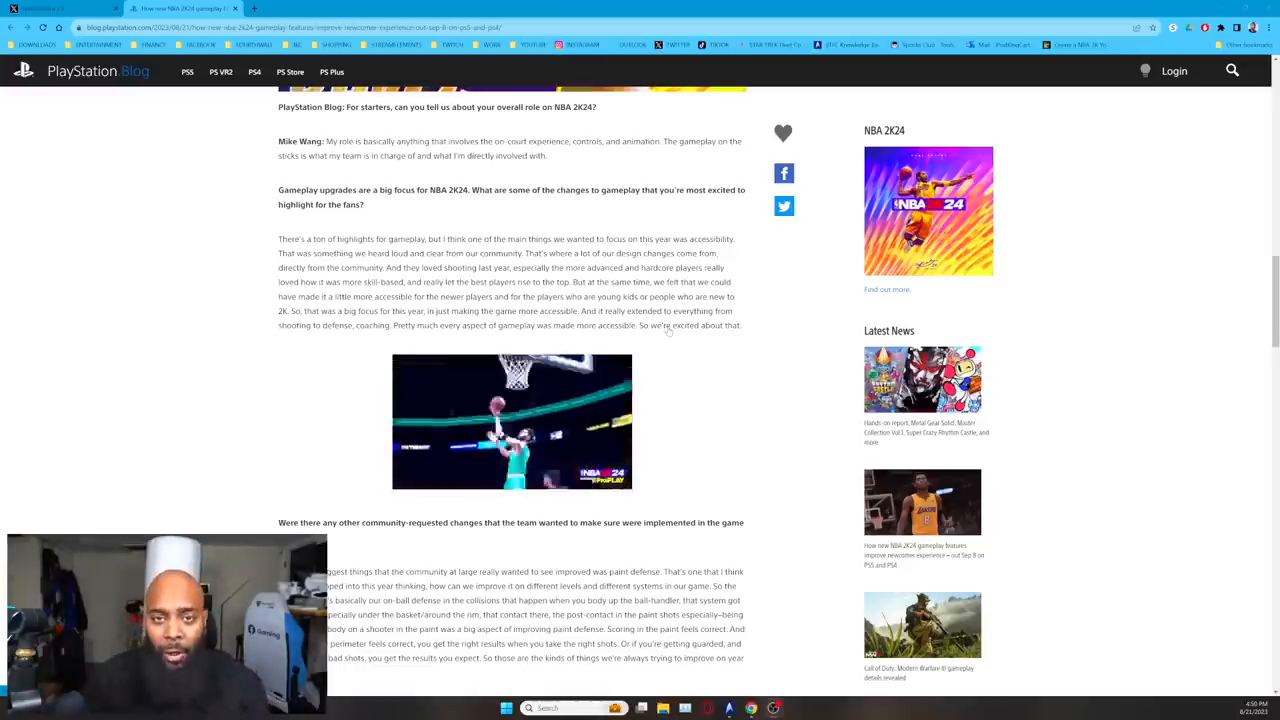
scroll(down, 3)
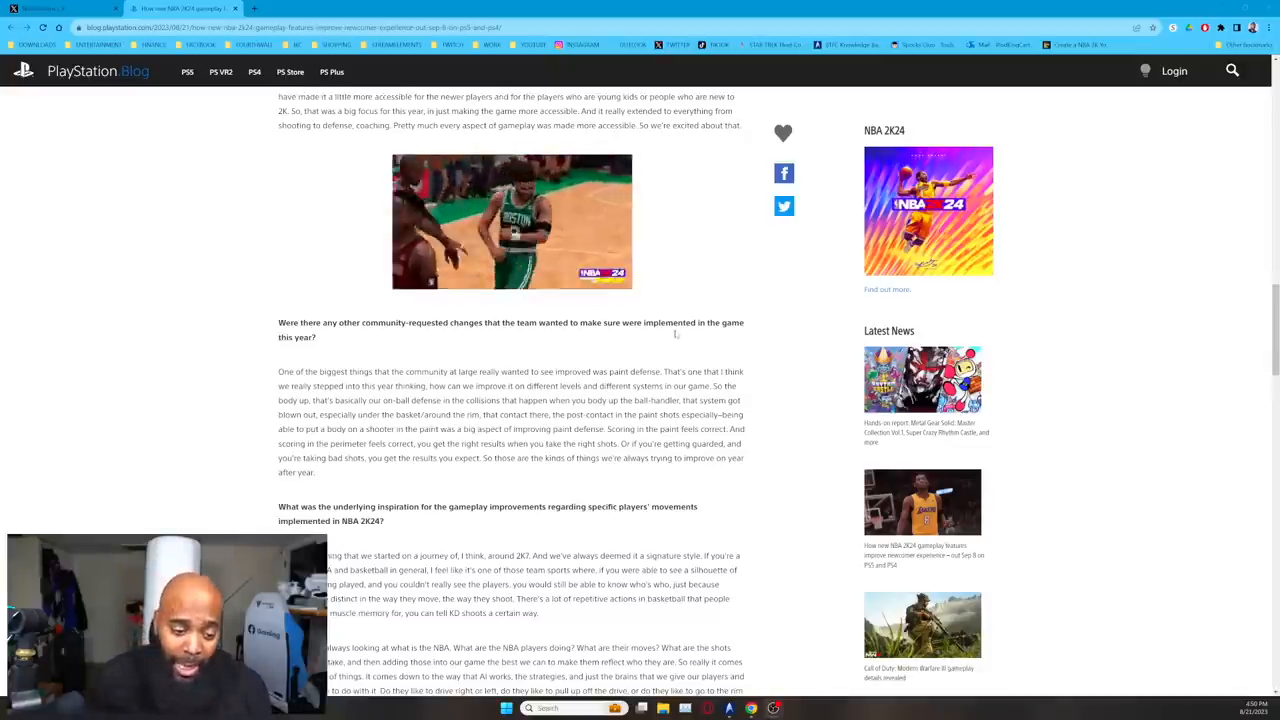
scroll(down, 3)
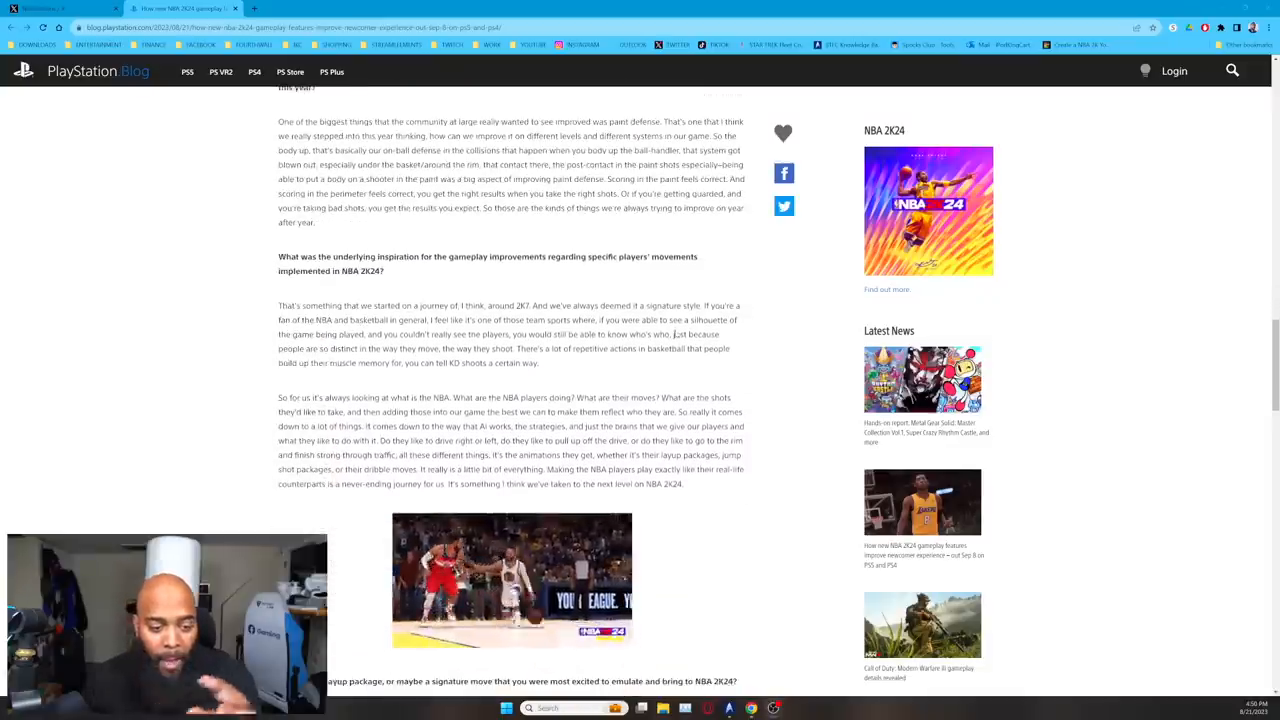
scroll(down, 3)
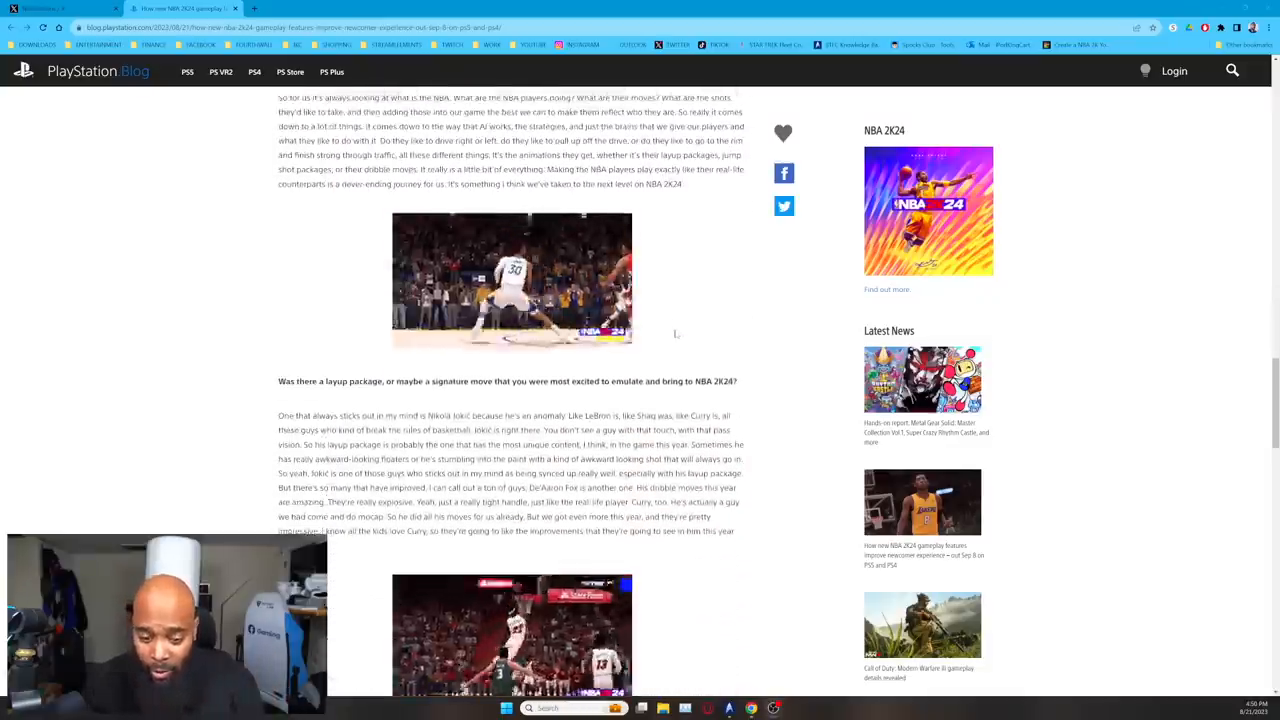
scroll(down, 3)
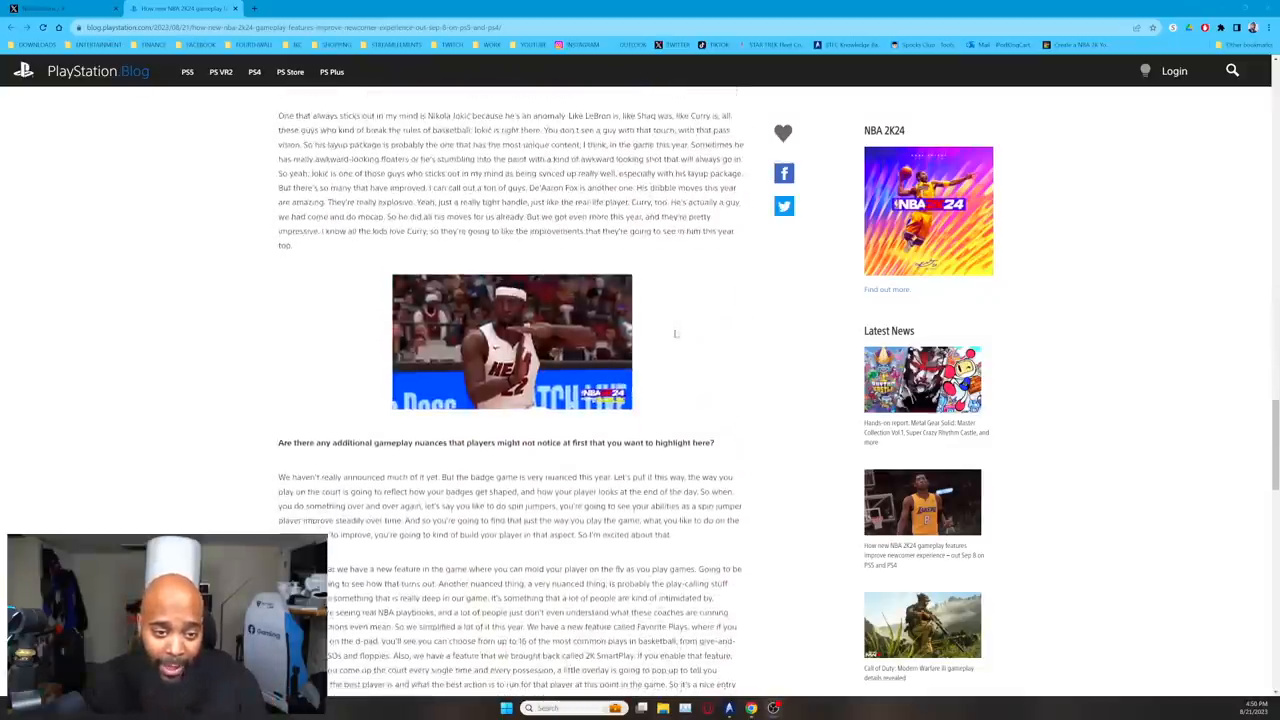
scroll(down, 3)
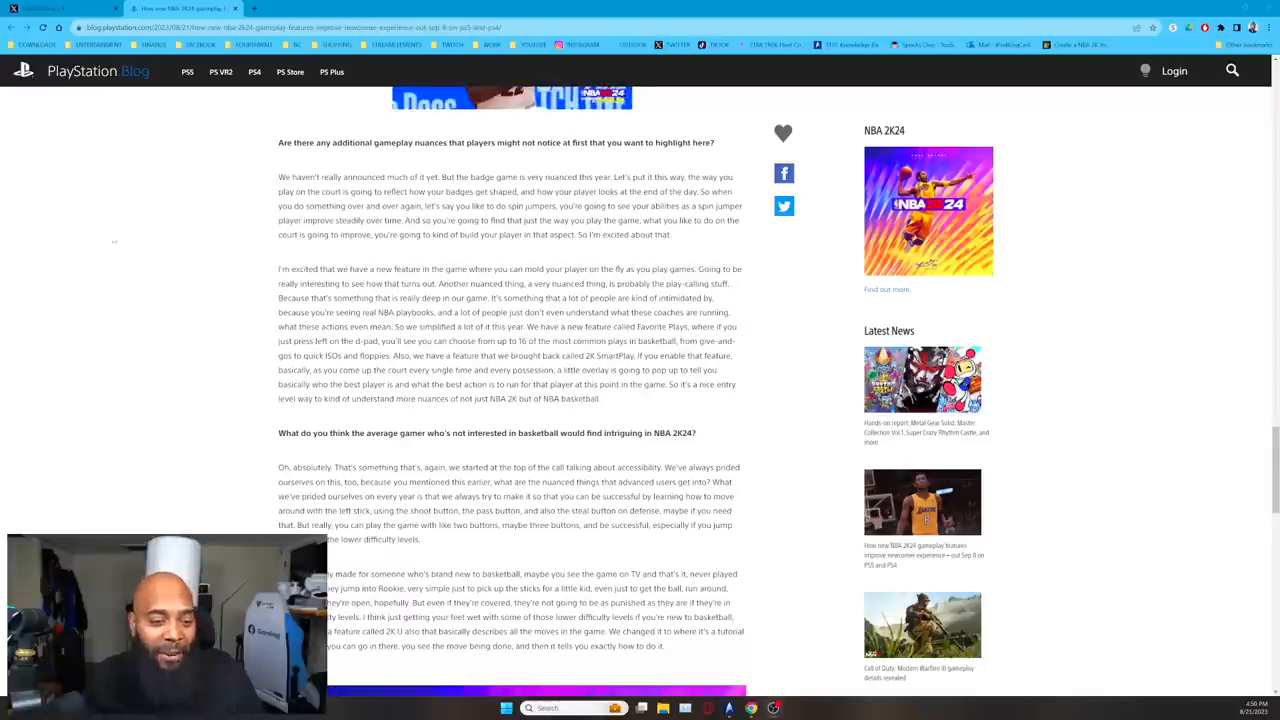
drag(276, 142, 342, 176)
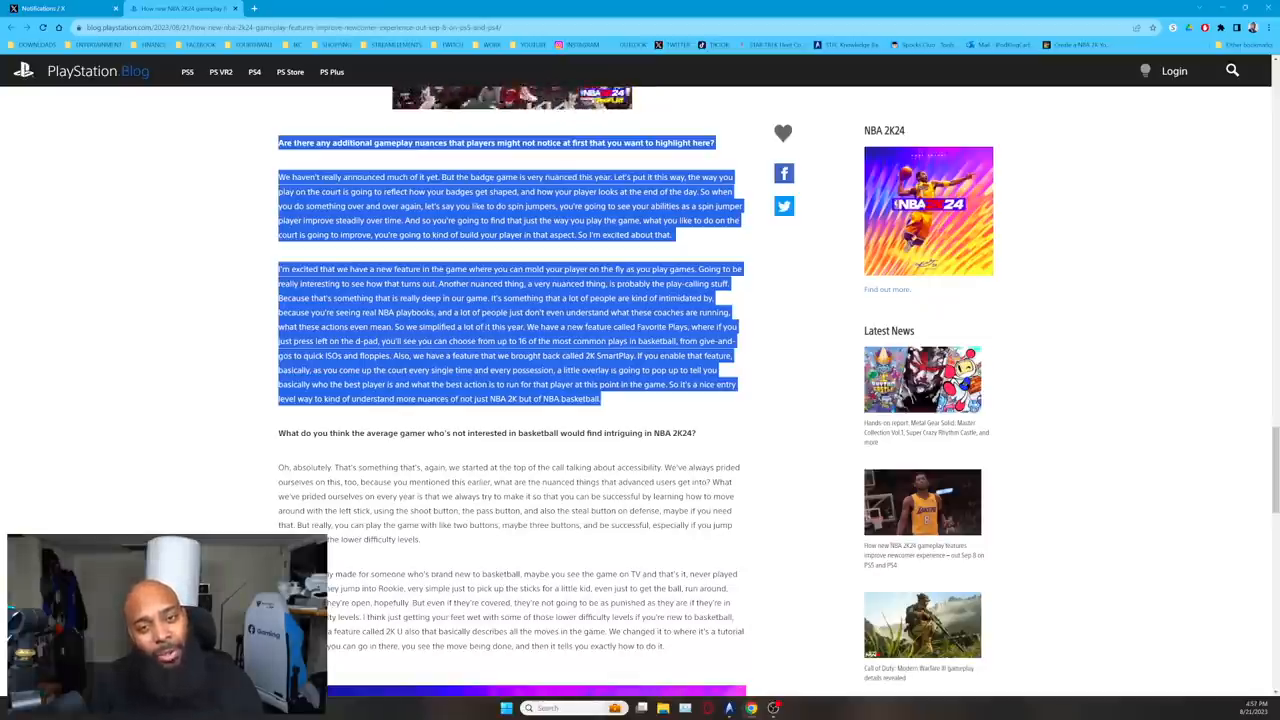
Switch to the X tab showing Mike Wang's post on NBA 2K24's new motion freelance offense
click(64, 8)
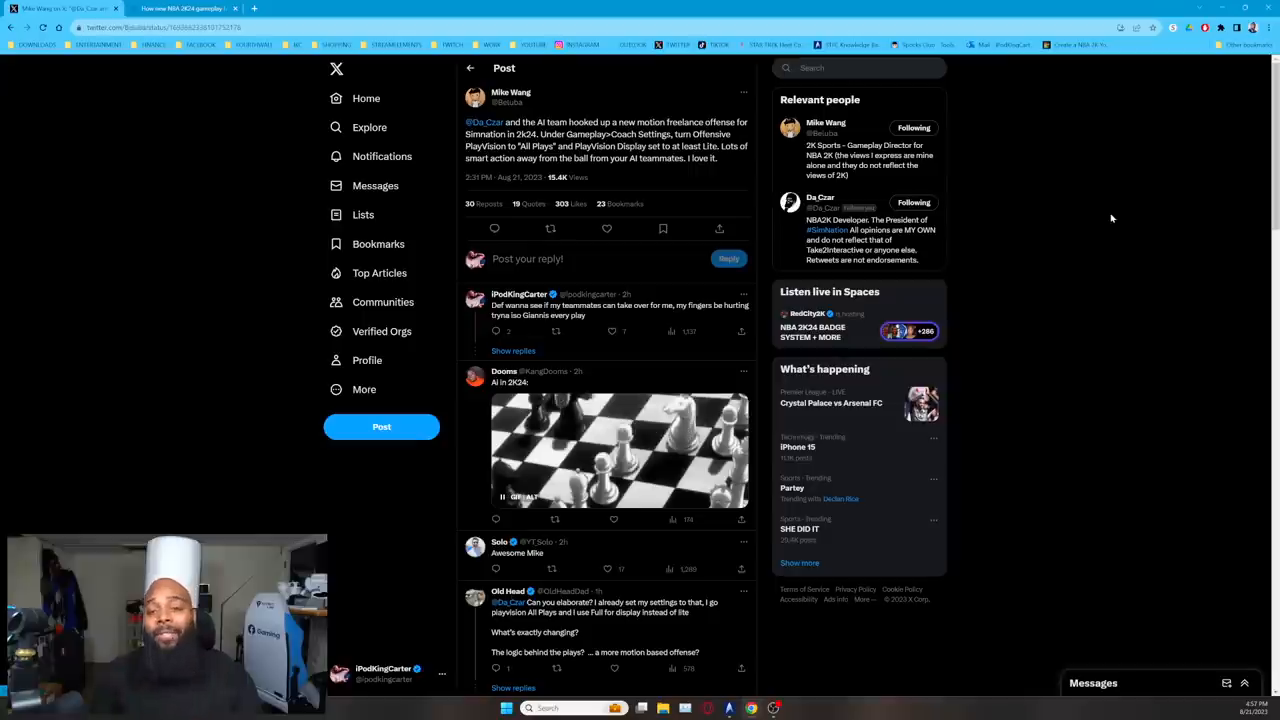